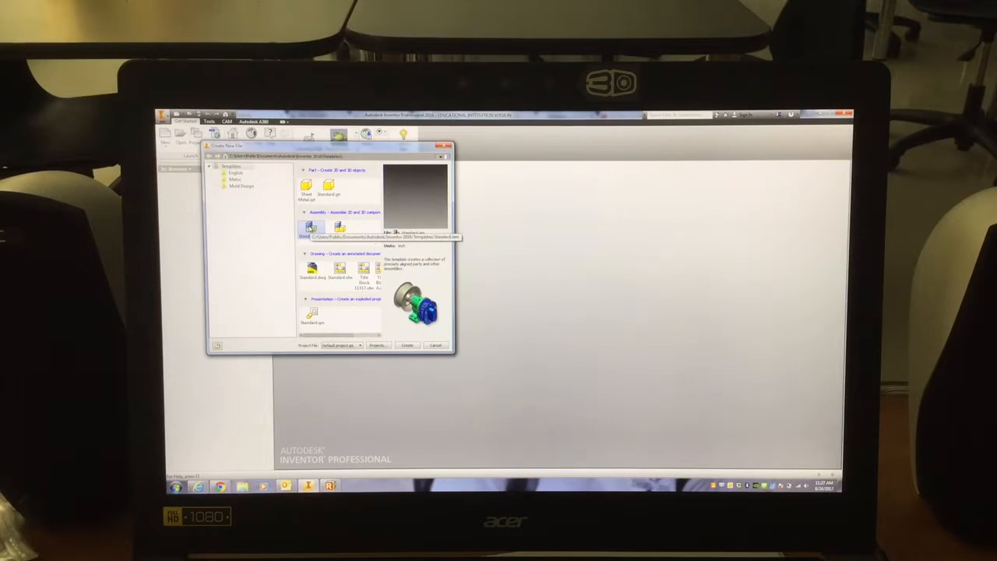
Create a new assembly from the Standard.iam template
click(408, 346)
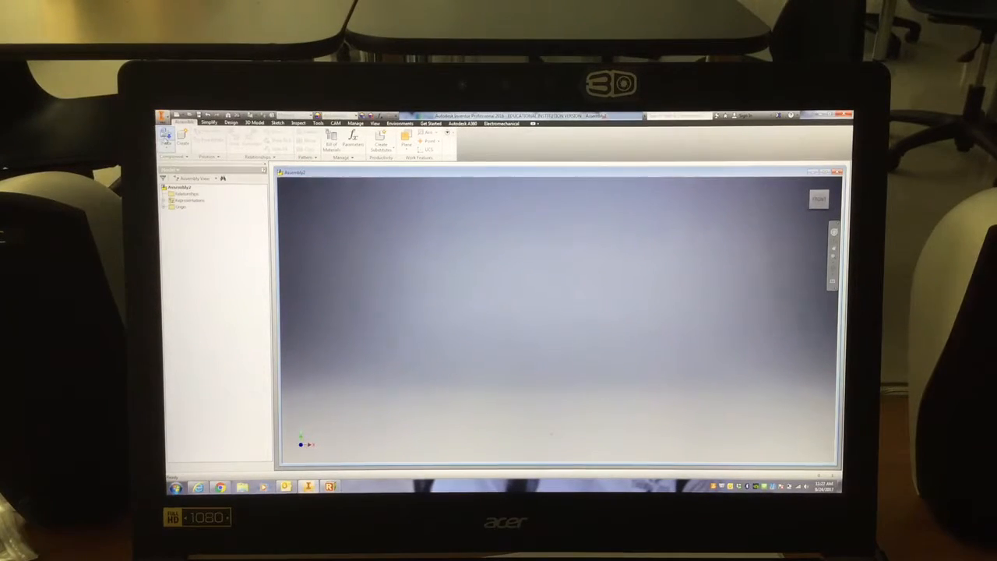
Place the blue K letter block with its gray base into the assembly
click(165, 140)
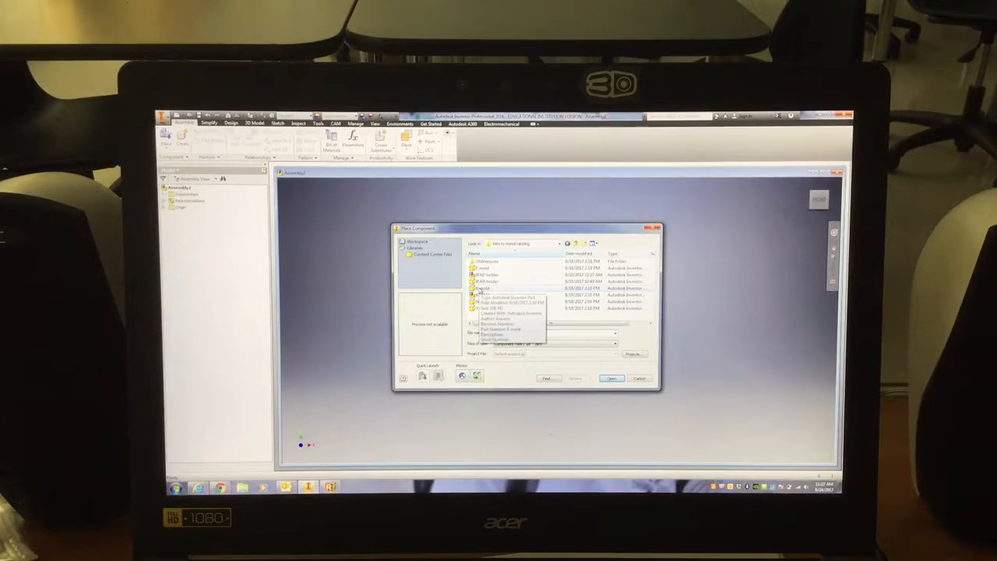
click(612, 378)
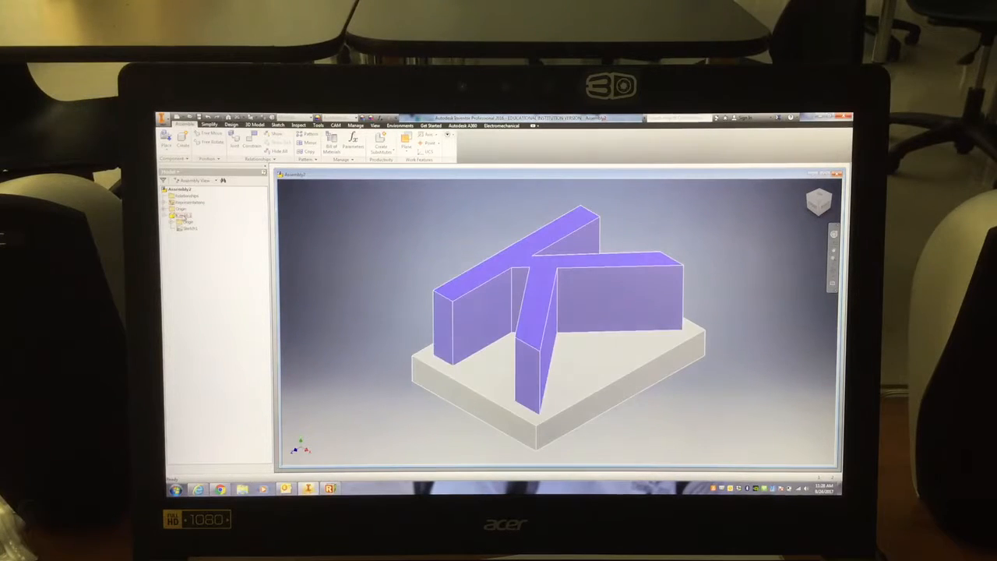
Finish placing K block copies via the right-click OK
right_click(184, 214)
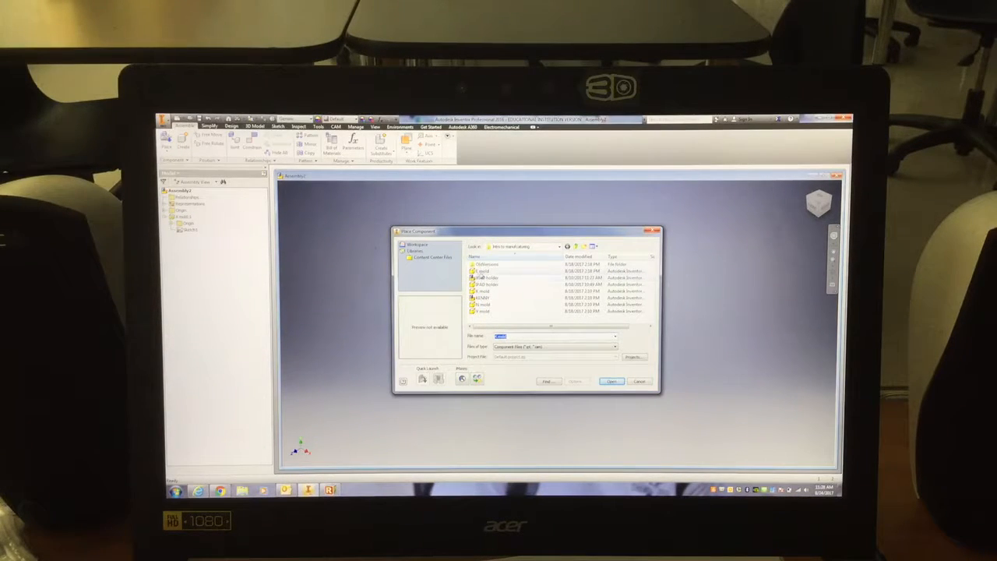
Select the E part file and place the E letter block beside the K block
click(484, 271)
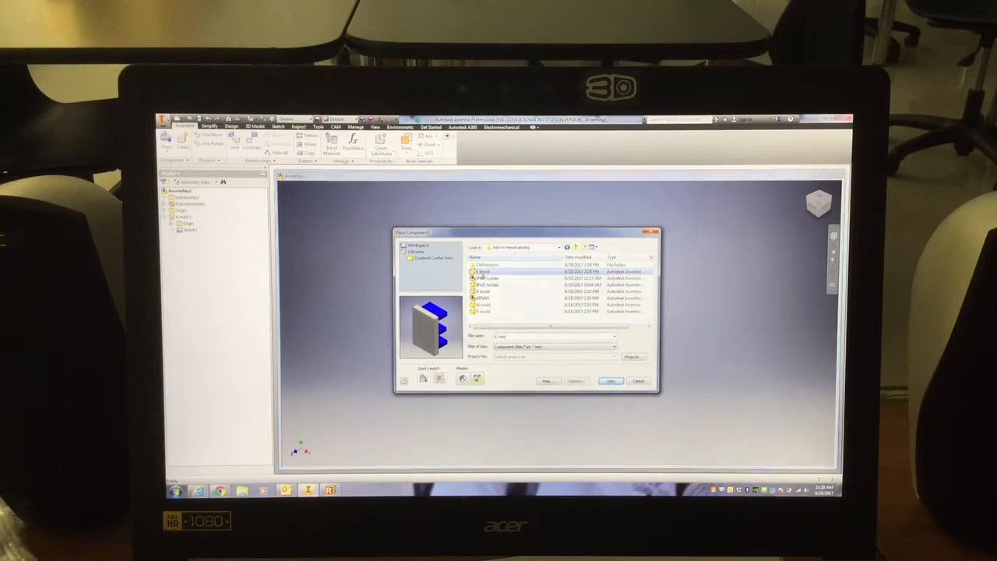
click(611, 380)
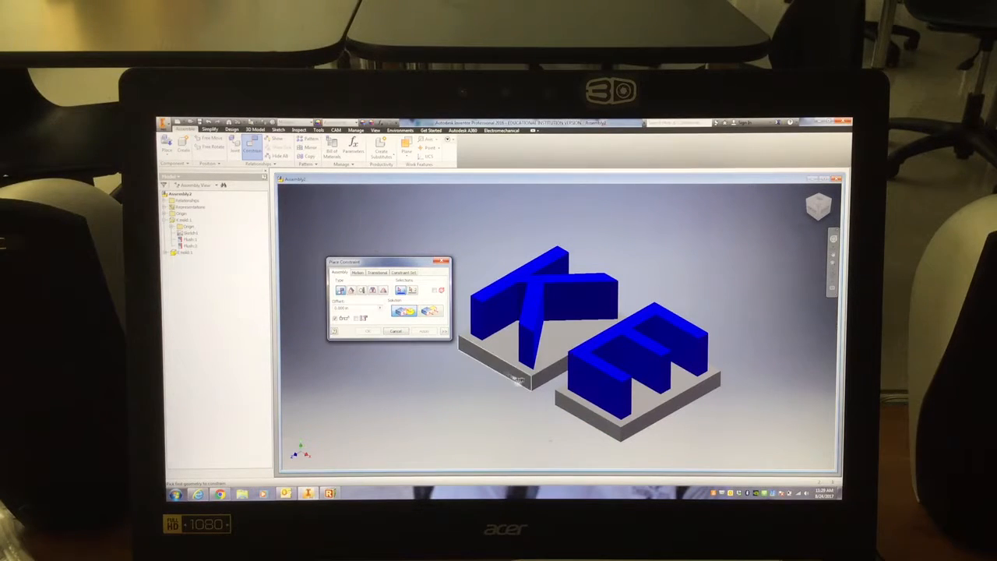
Constrain the E base against the K base with mate/flush so the letters align side by side
click(548, 379)
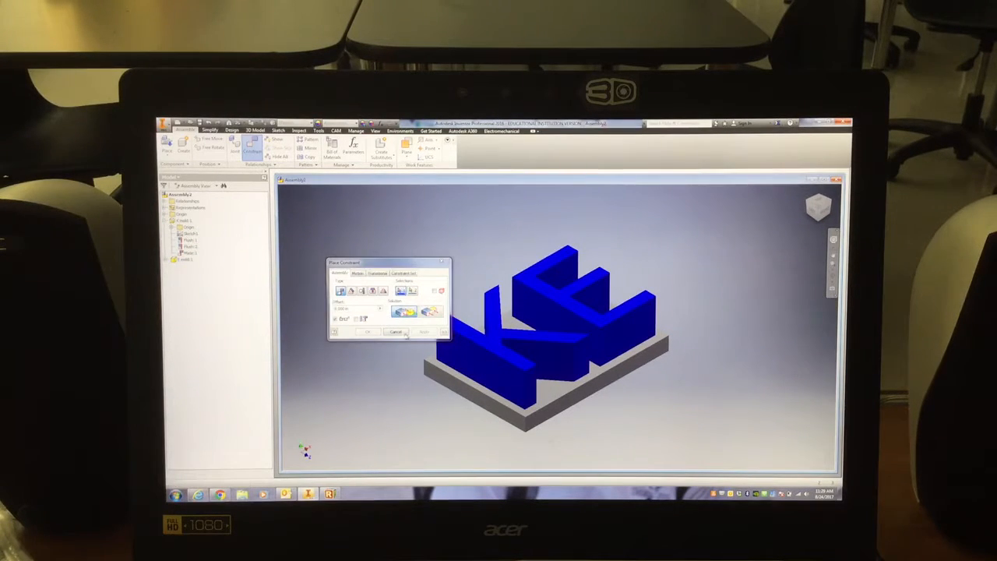
click(396, 332)
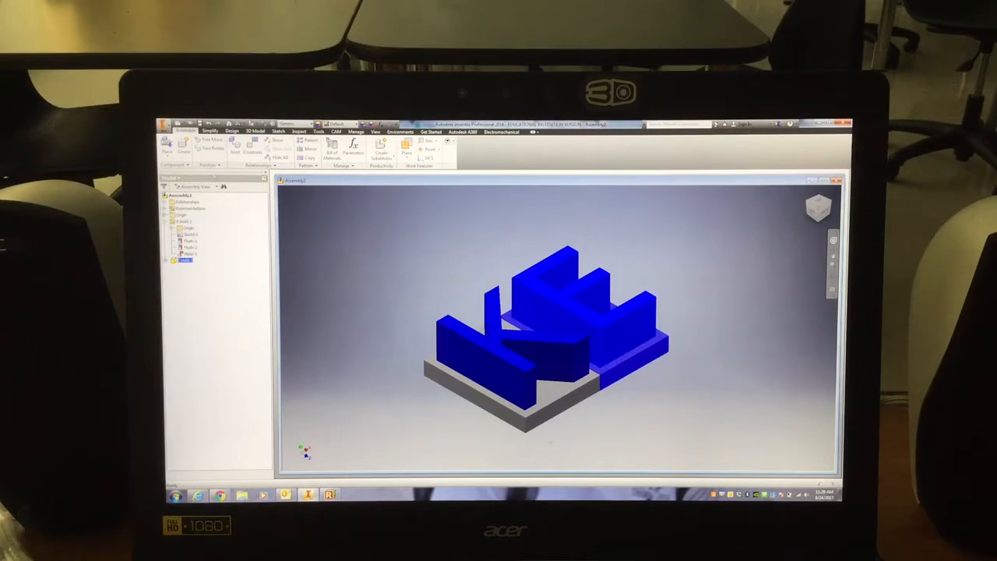
Place the N letter block beside K and E and begin constraining its base
click(171, 153)
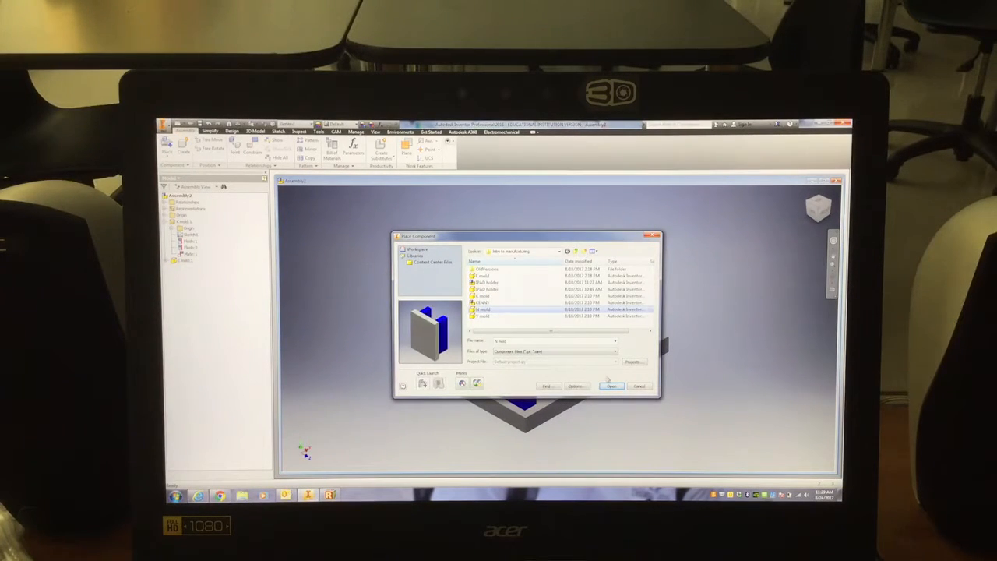
click(611, 386)
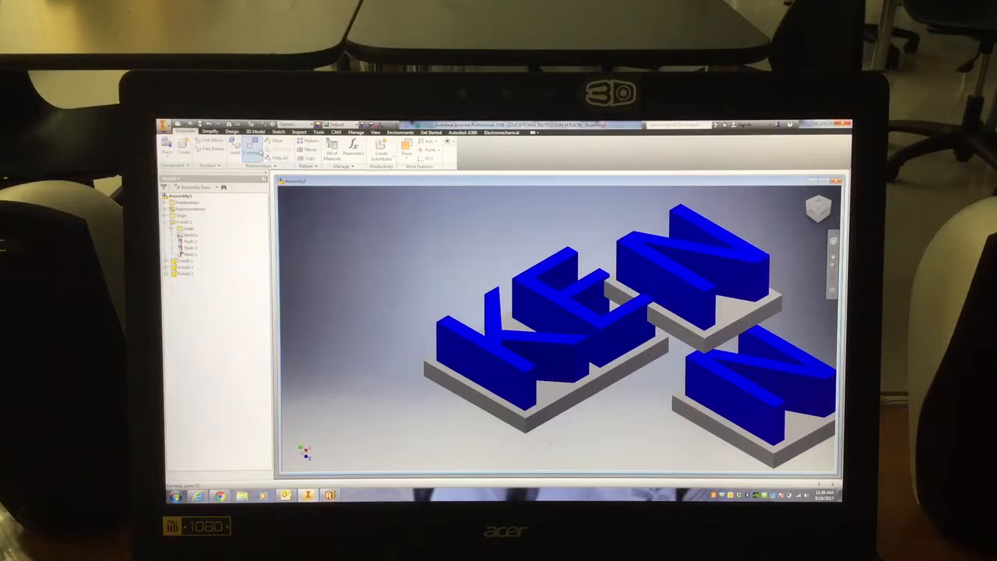
click(252, 148)
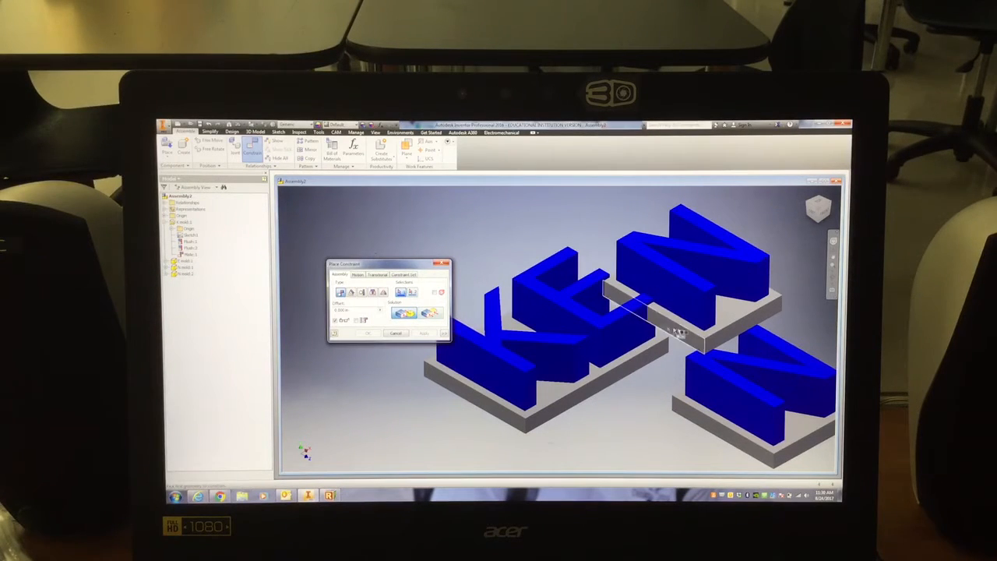